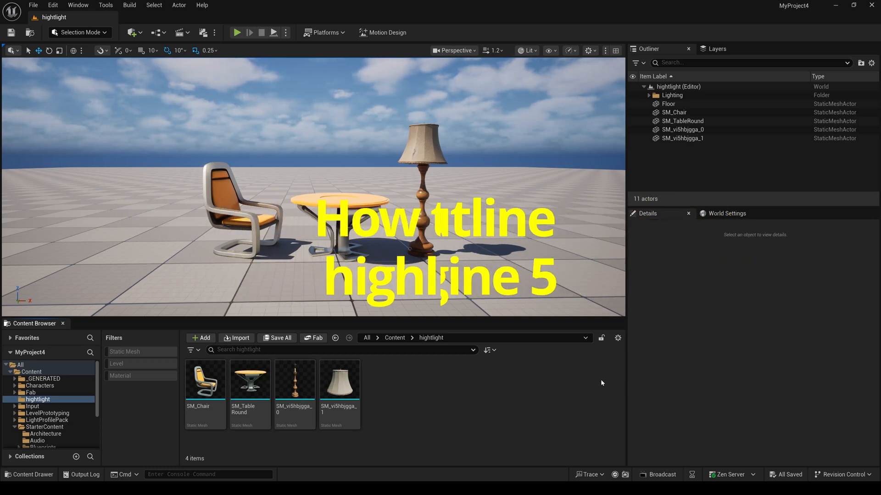
Create a new Material asset named m_edgelight and open it in the material editor
left_click(200, 337)
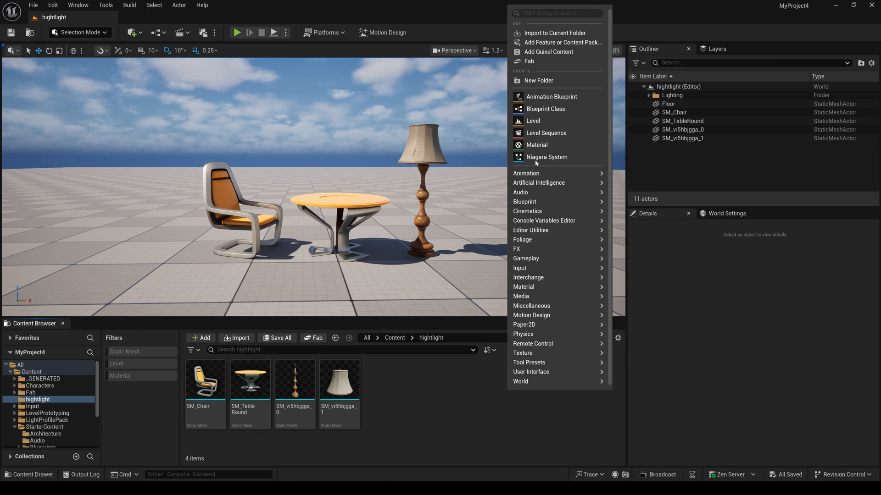
left_click(536, 145)
type("m_edgelight")
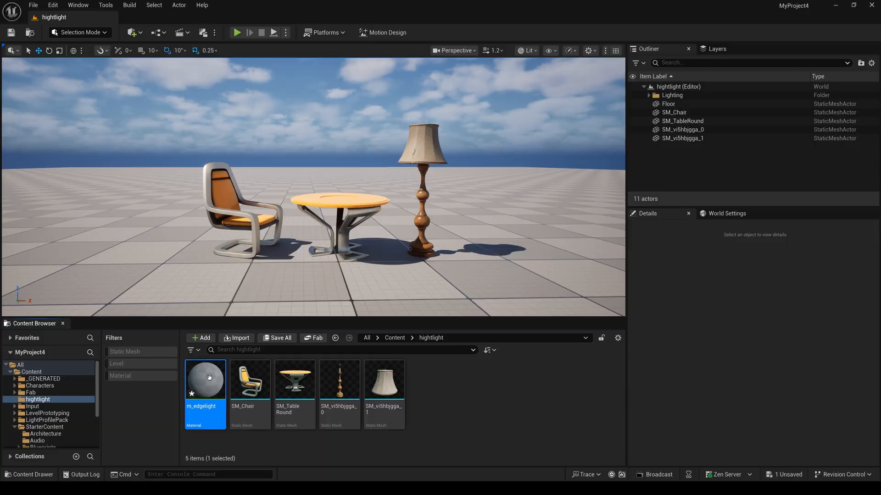
double_click(204, 379)
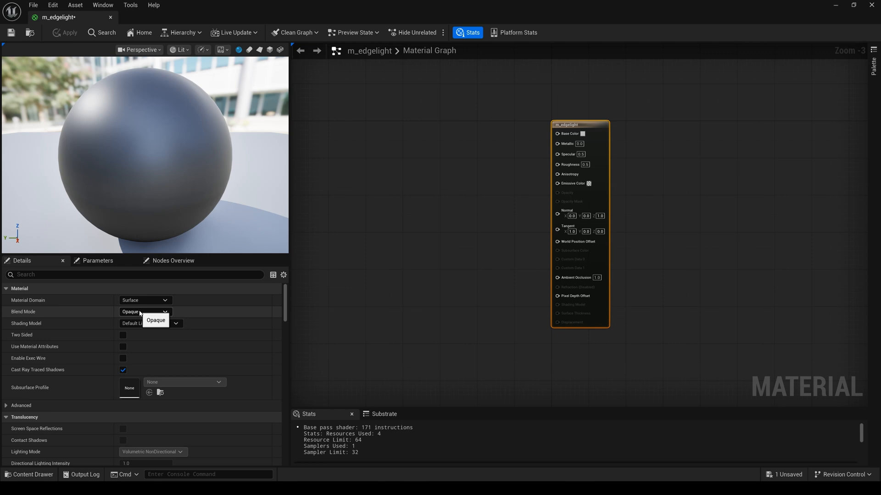
Set Blend Mode to Masked and feed a bright blue Constant3Vector into Emissive Color
left_click(143, 312)
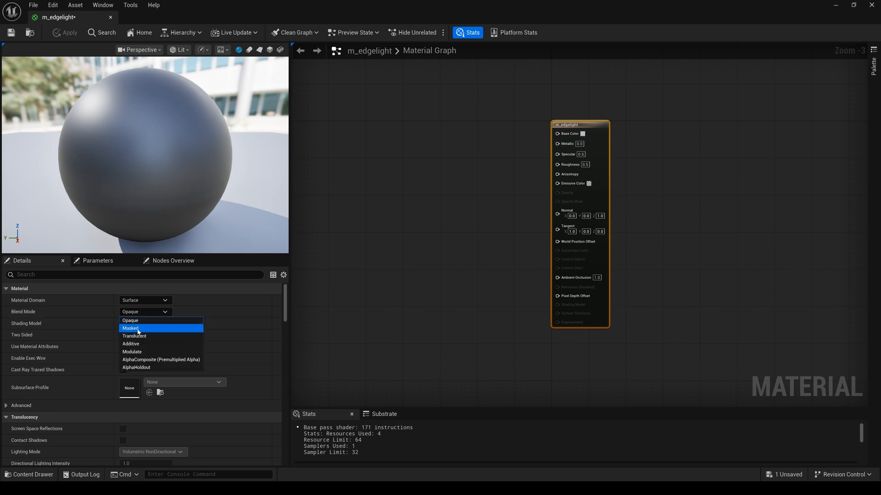
left_click(130, 328)
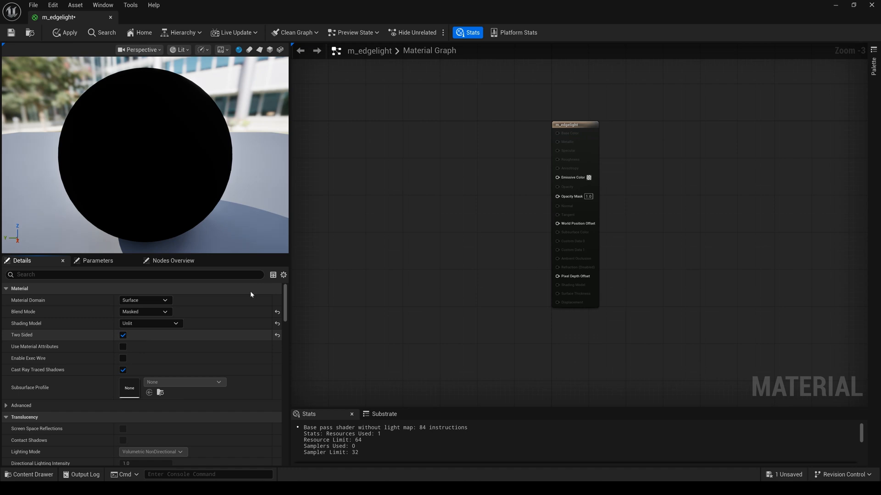
mouse_move(412, 155)
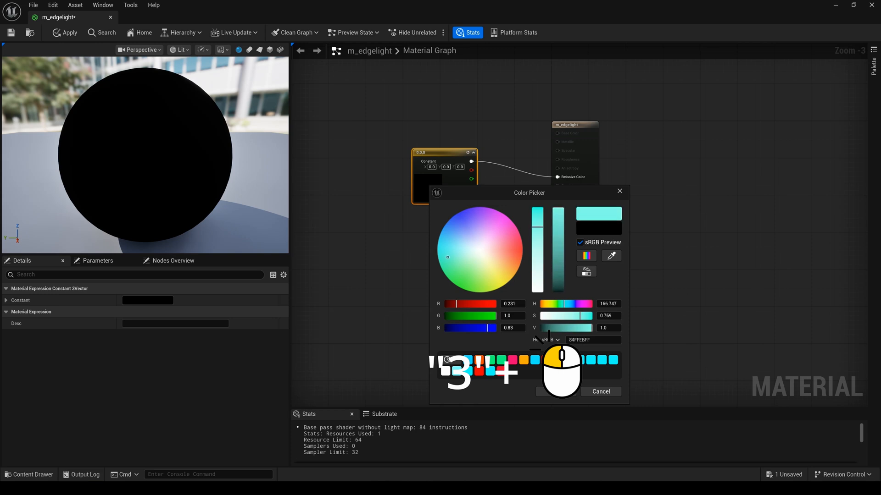
left_click(447, 223)
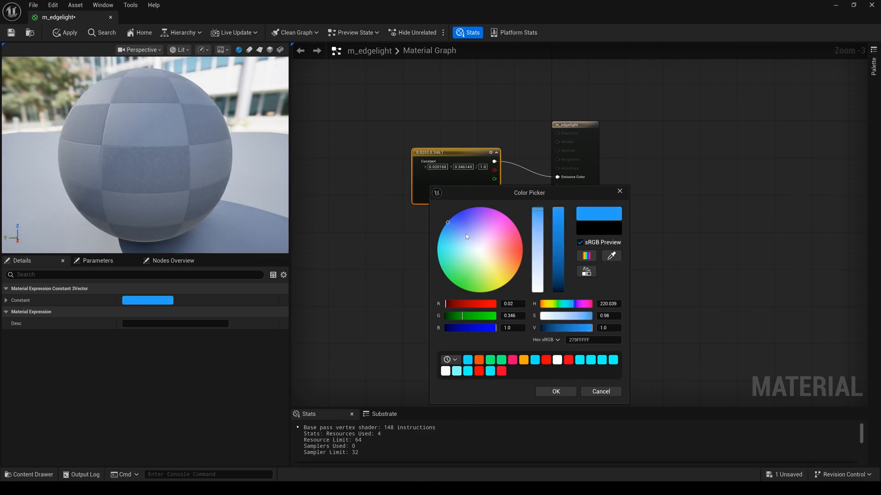
left_click(554, 391)
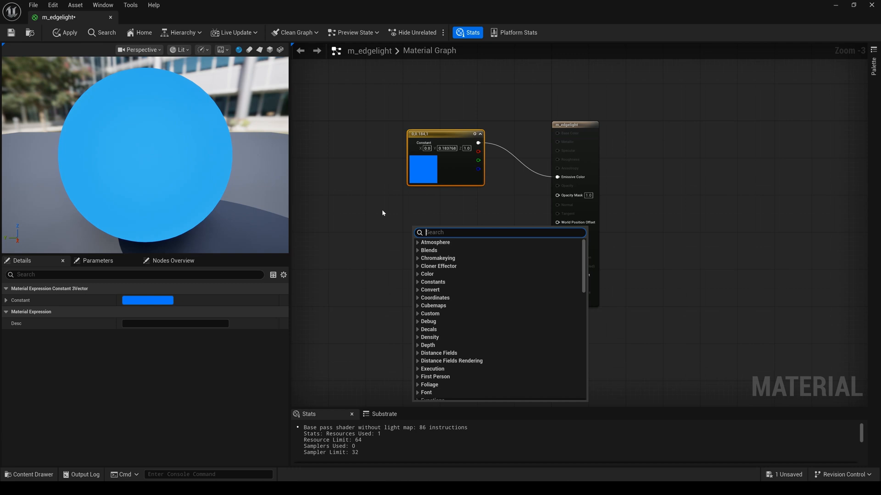
Drive Opacity Mask with TwoSidedSign through OneMinus so only back faces show
type("twosi")
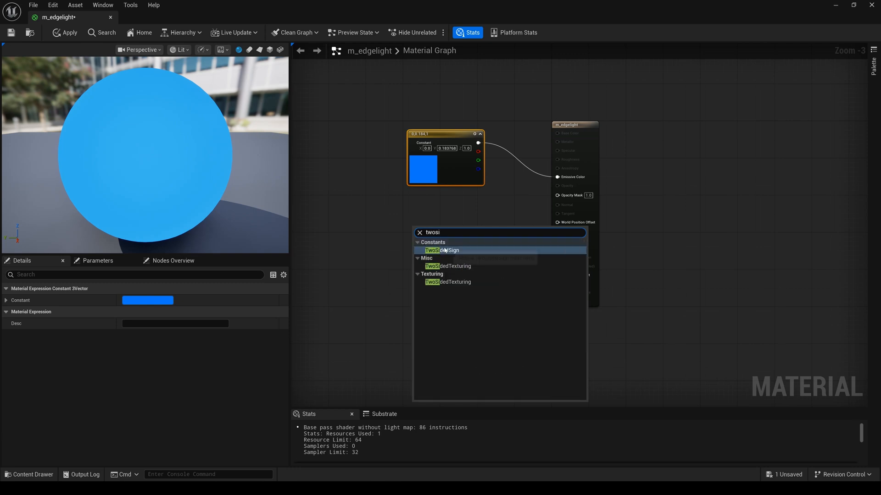
left_click(441, 250)
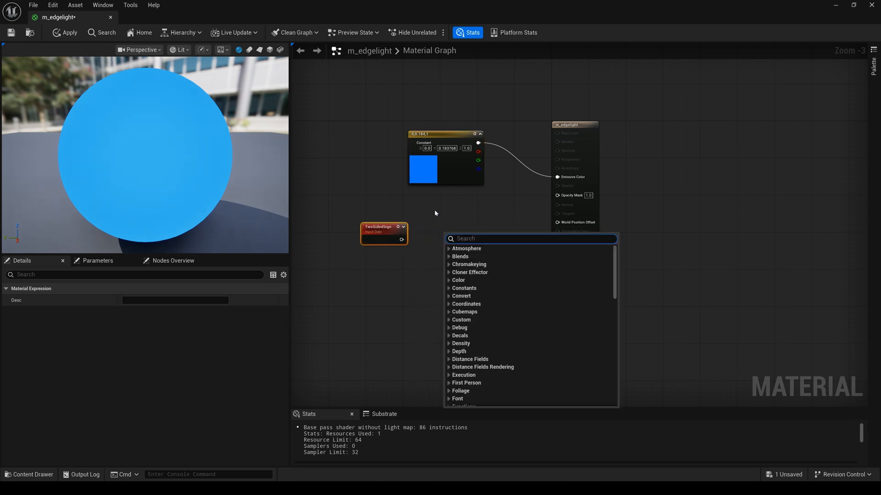
type("onem")
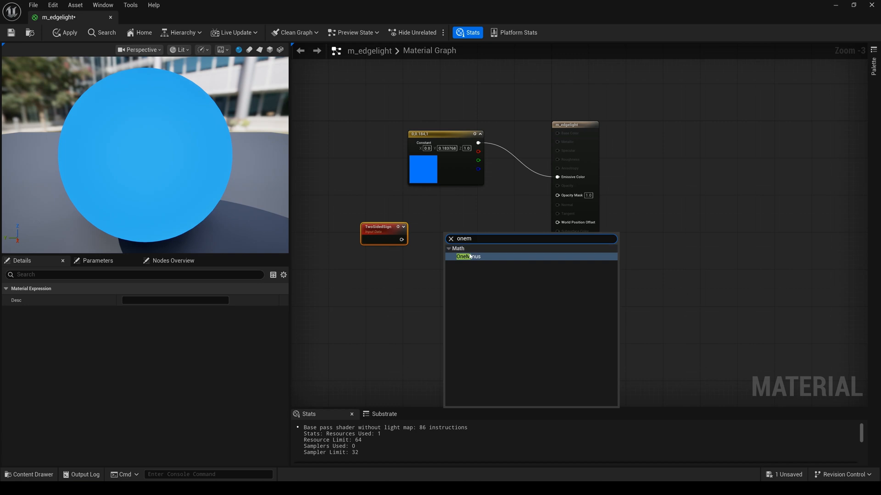
left_click(468, 257)
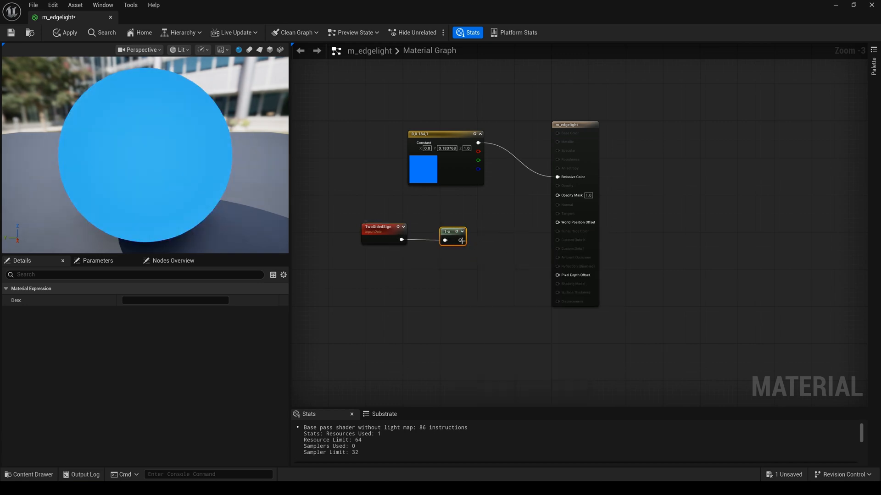
left_click_drag(460, 239, 556, 195)
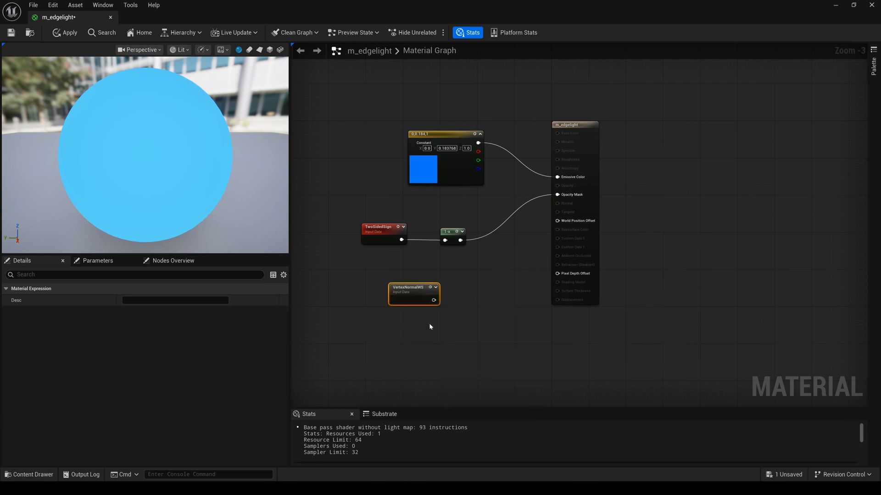
Multiply VertexNormalWS by a constant to feed World Position Offset
left_click_drag(413, 287, 391, 279)
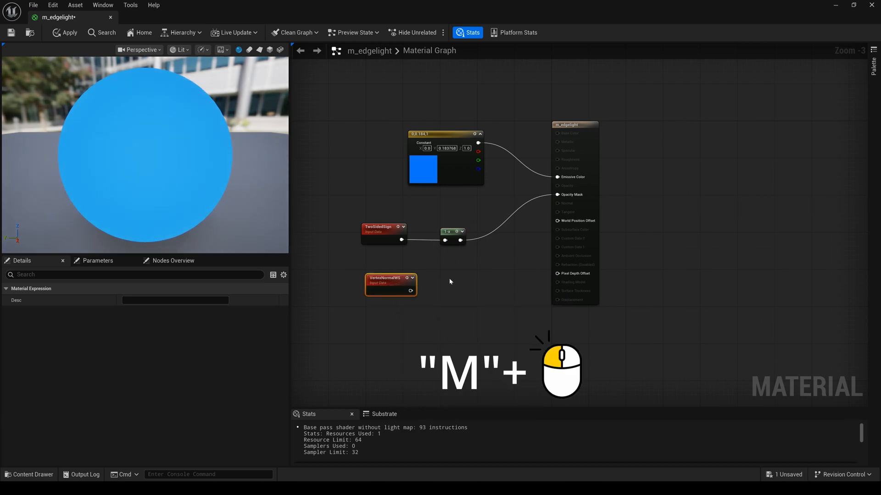
left_click(466, 289)
type("1")
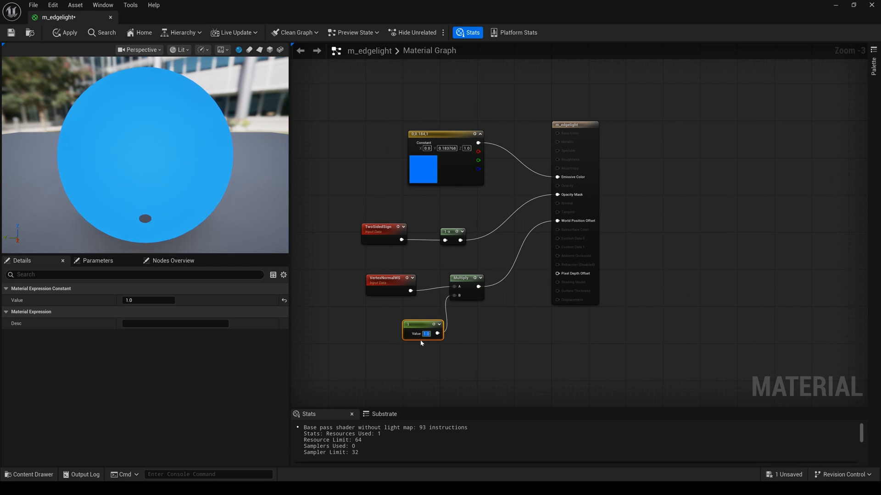
Convert the offset constant to a parameter named edge and the blue colour to a parameter
right_click(422, 328)
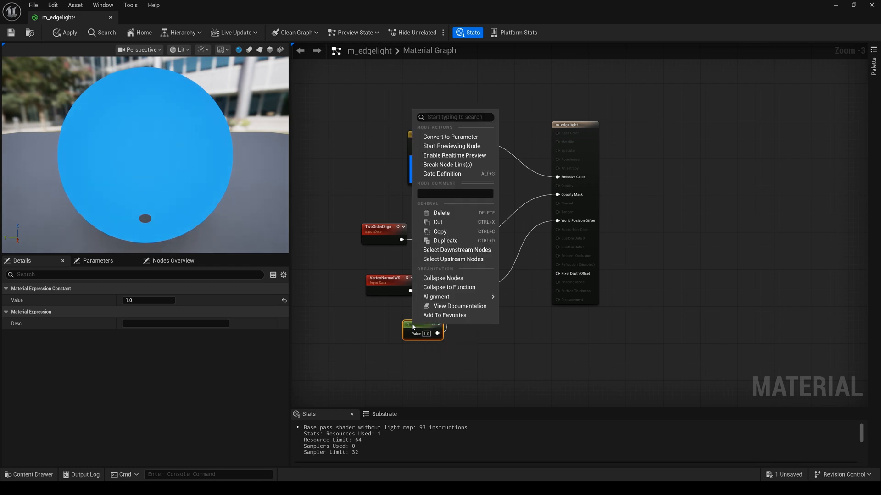
left_click(449, 137)
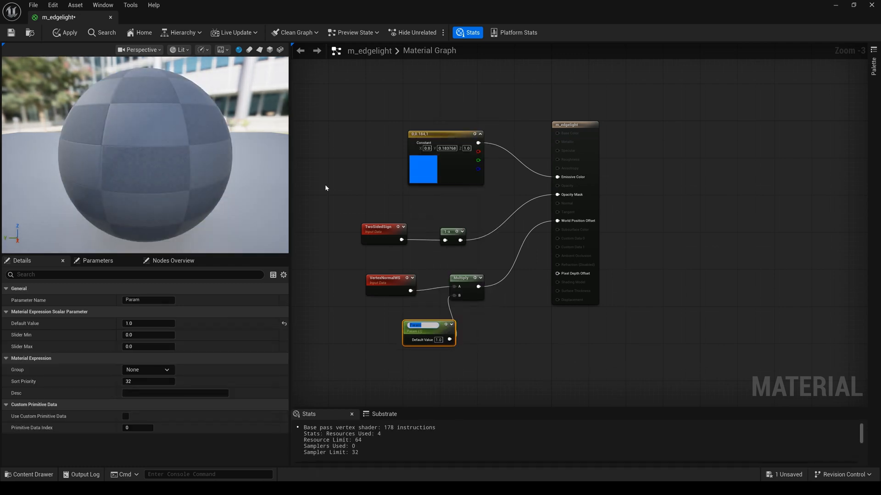
type("edge")
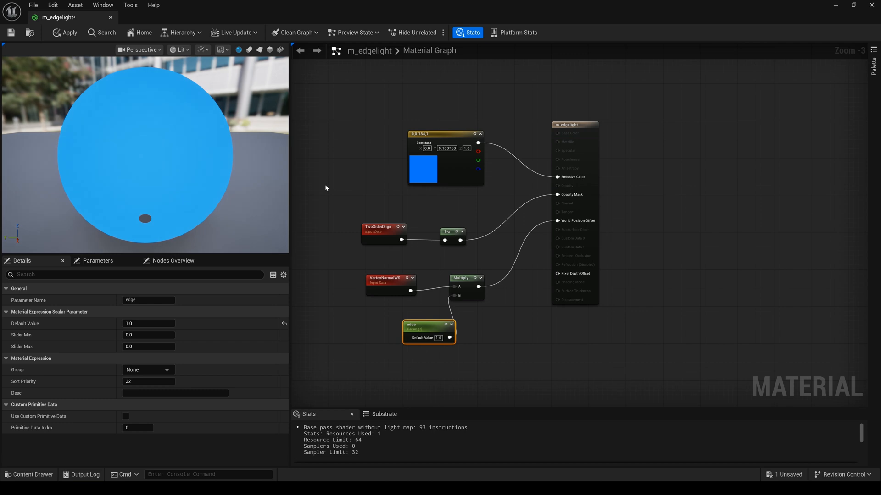
right_click(446, 157)
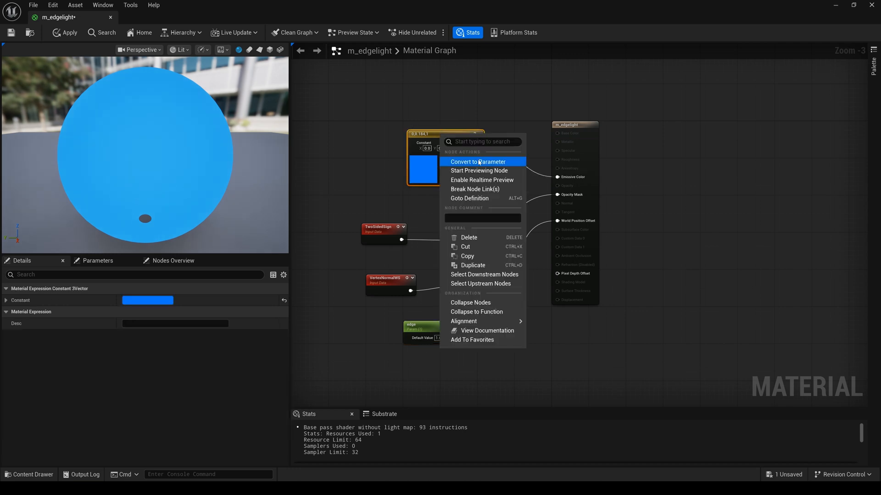
left_click(477, 162)
type("color")
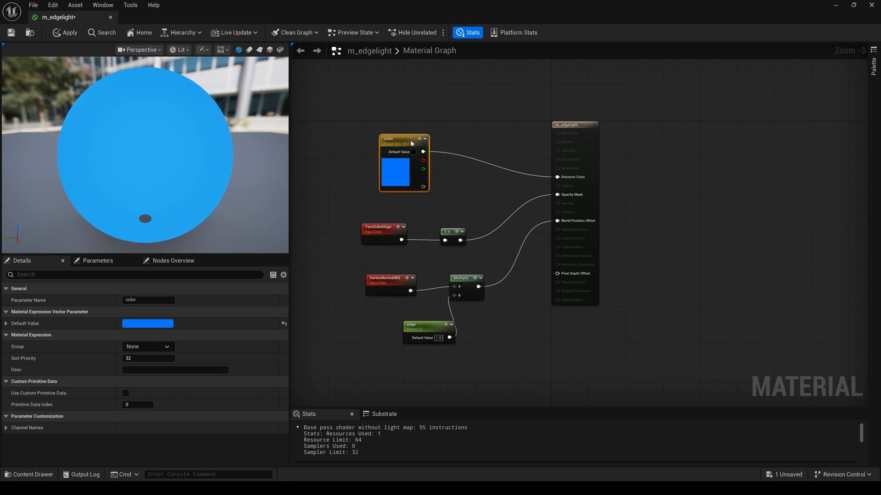
mouse_move(486, 139)
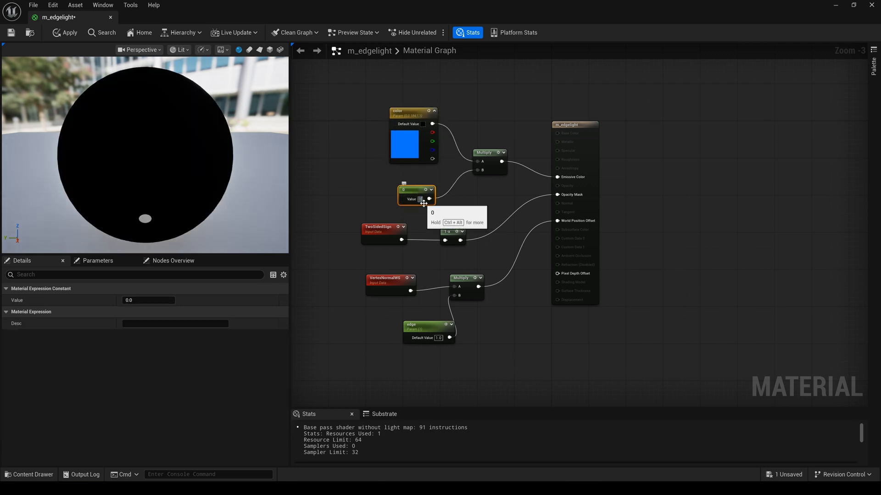
Convert the value-1 constant to a parameter named intensity and apply the material
right_click(416, 189)
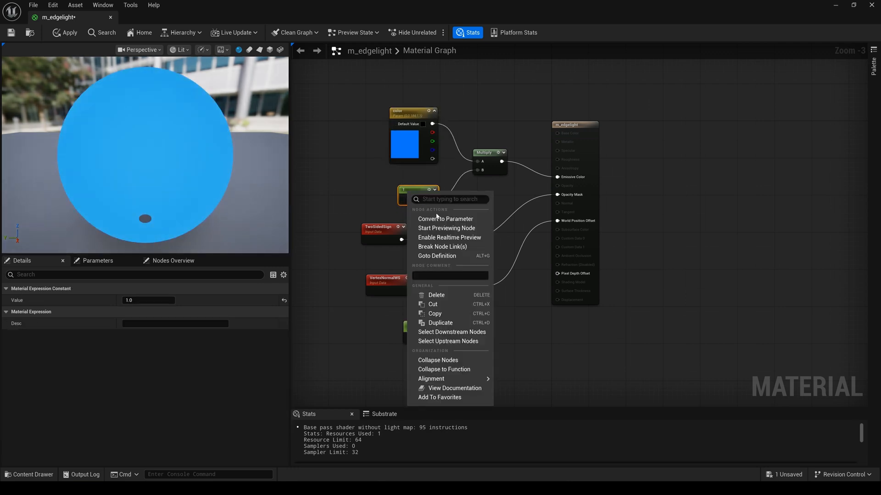
left_click(445, 218)
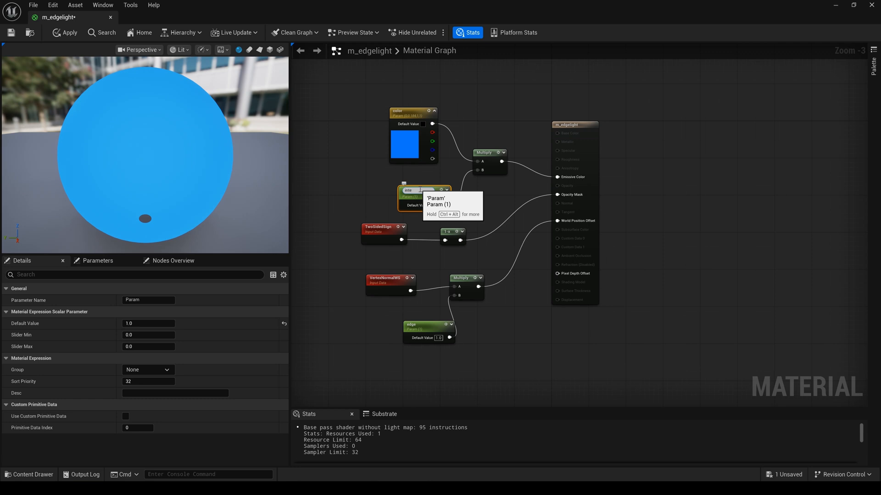
type("intensity")
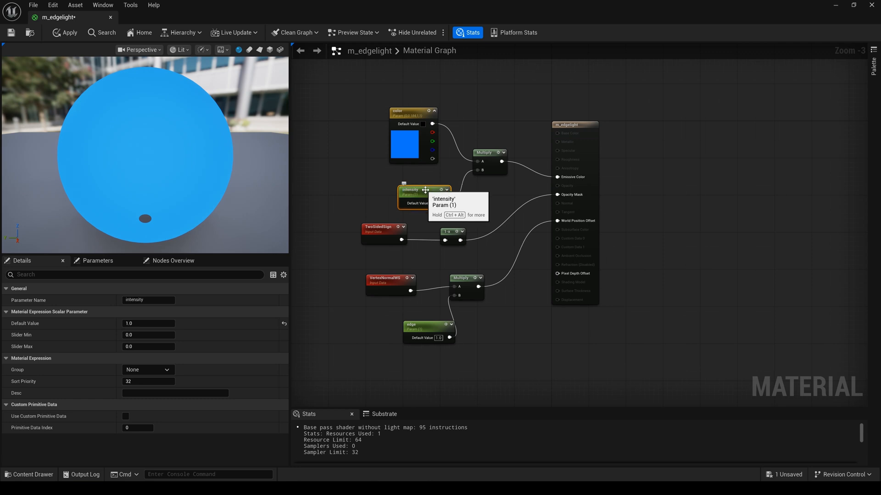
left_click(64, 33)
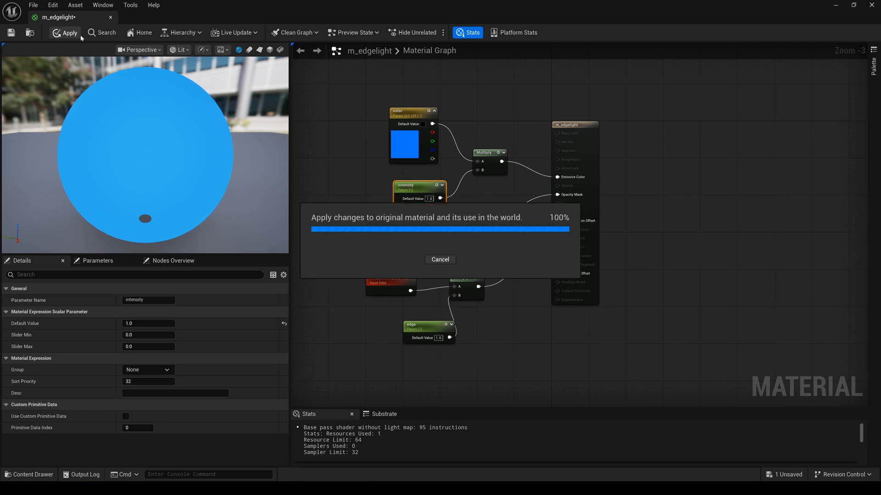
left_click(65, 33)
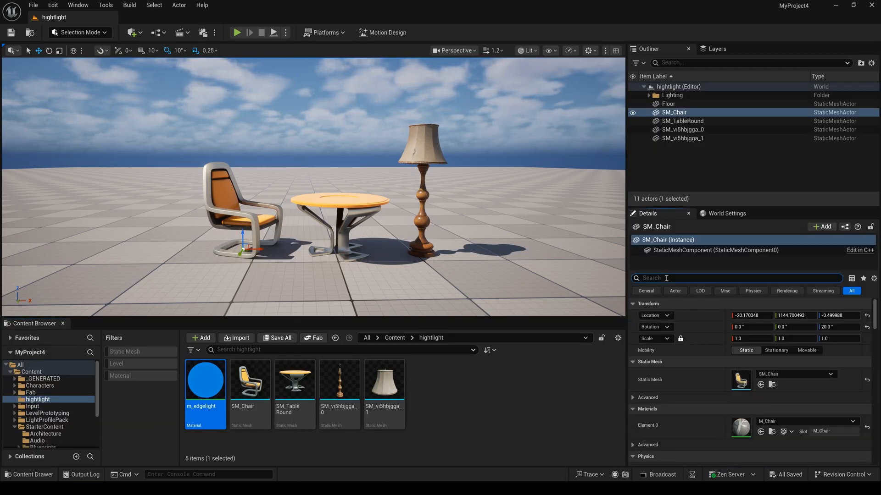
Search Details for overlay and open the new m_edgelight_Inst material instance
type("overlay")
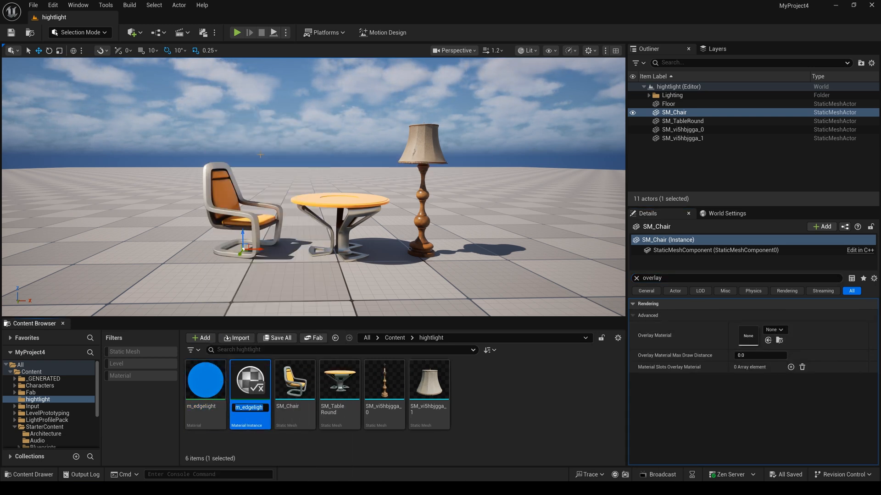
double_click(250, 380)
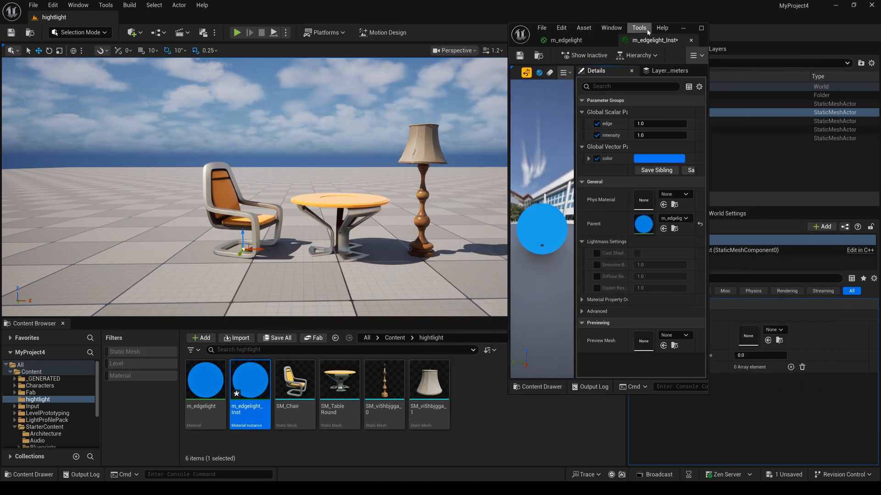
mouse_move(661, 28)
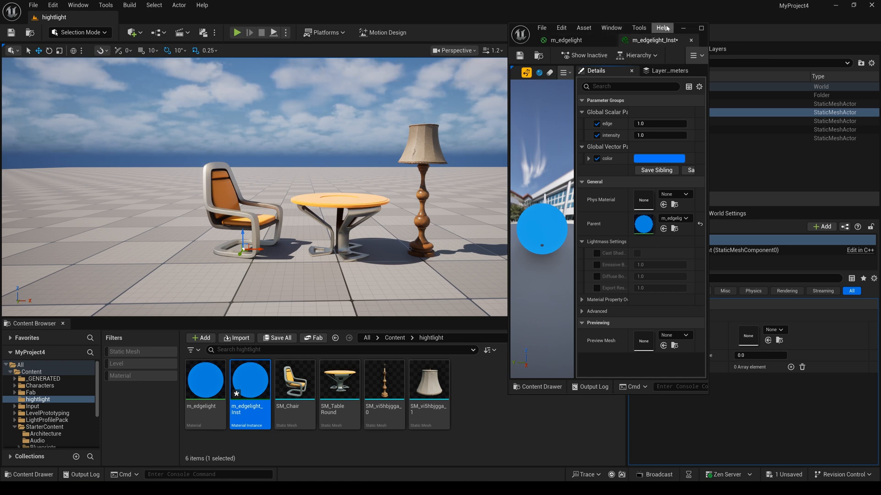
mouse_move(250, 381)
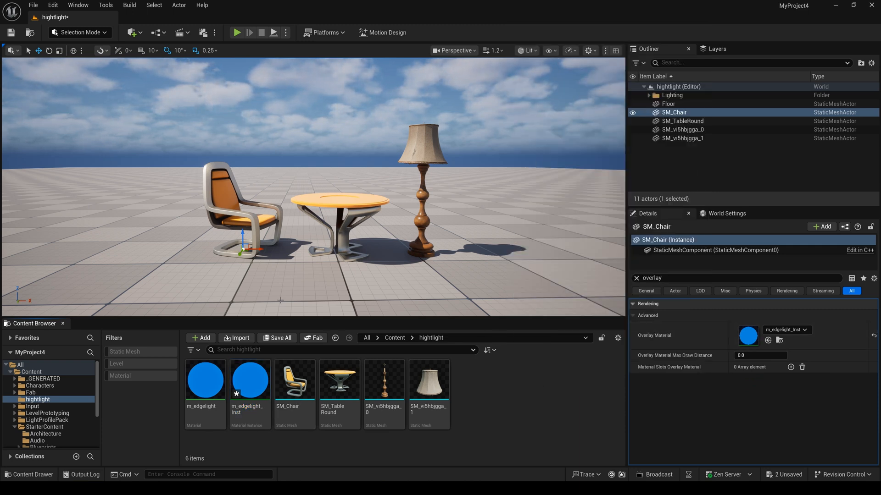
left_click(131, 32)
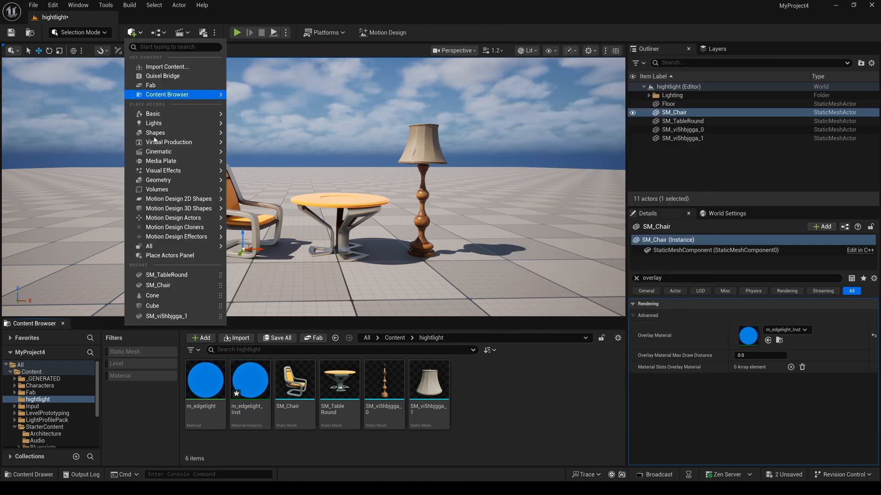
left_click(151, 305)
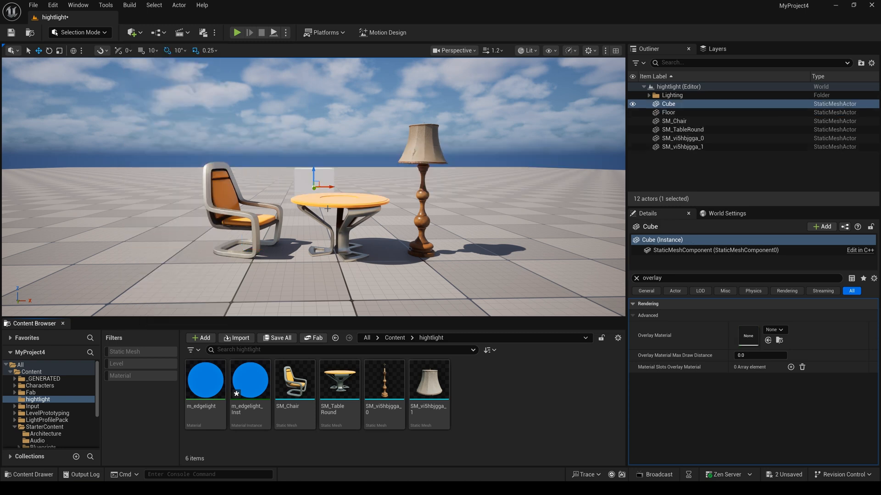
left_click_drag(315, 185, 528, 217)
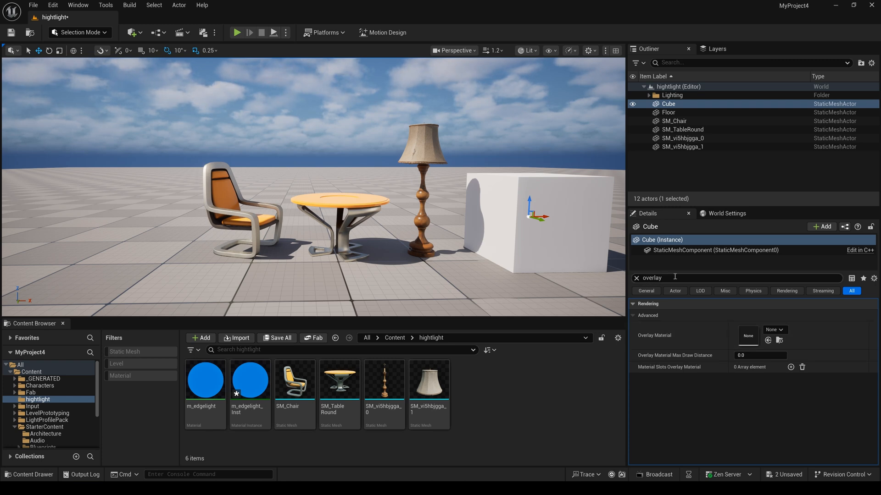
left_click(383, 379)
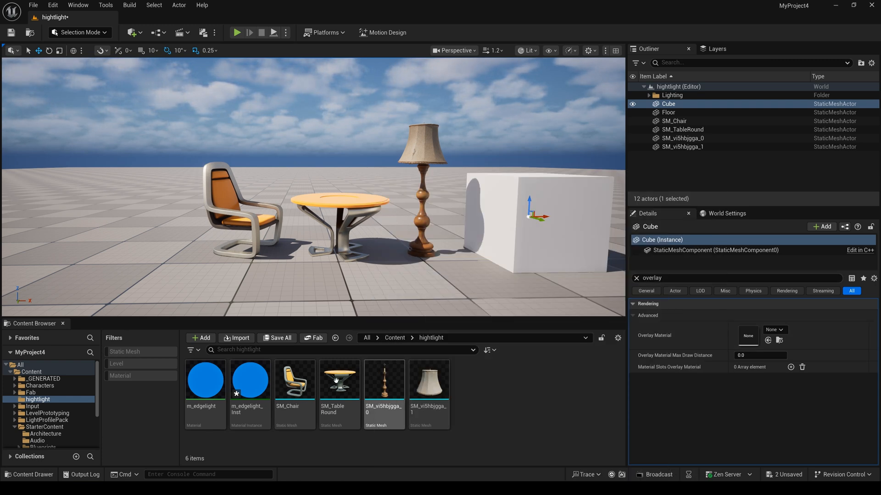
left_click(250, 380)
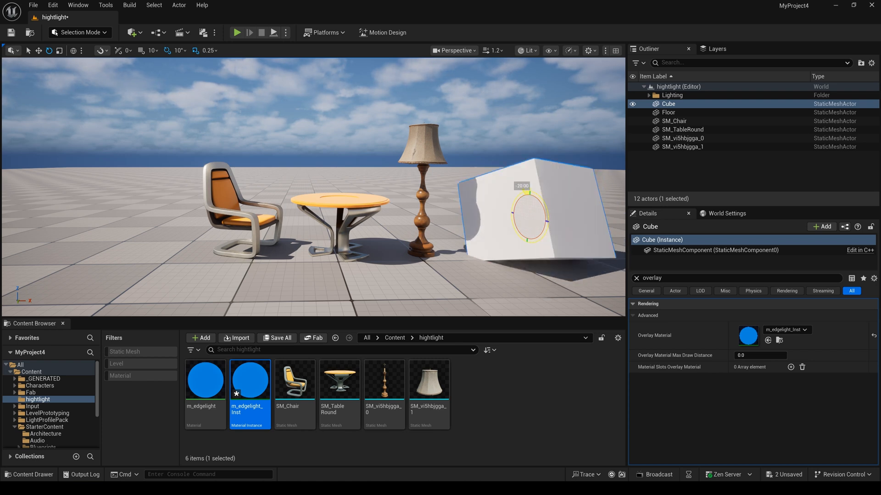
left_click(669, 112)
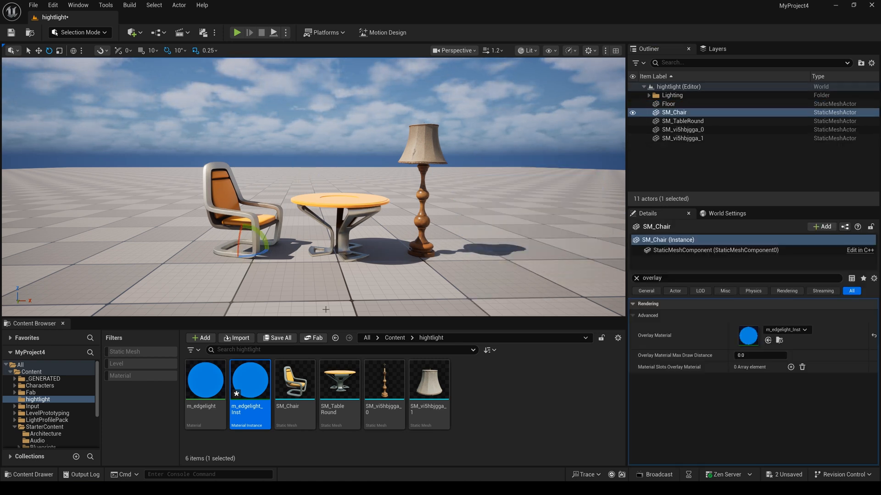
Convert SM_Chair to a skeletal mesh and assign m_edgelight_Inst as its Overlay Material
right_click(294, 379)
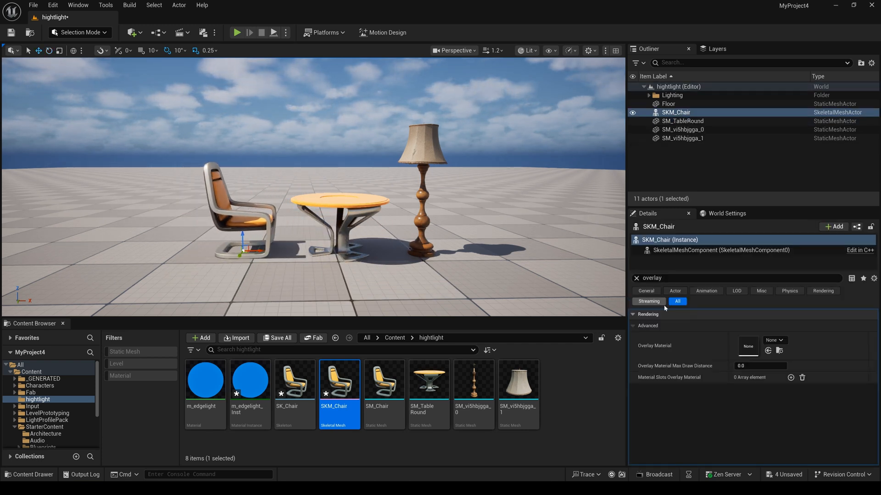
left_click(730, 278)
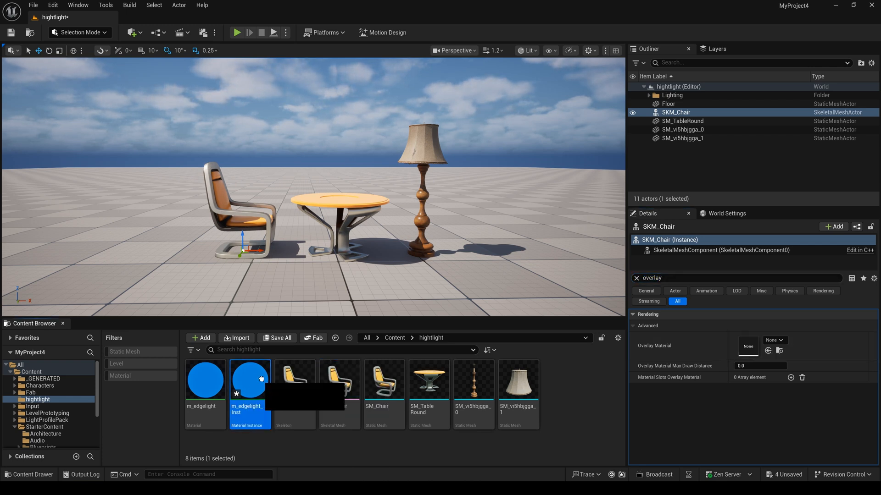
left_click_drag(250, 378, 748, 345)
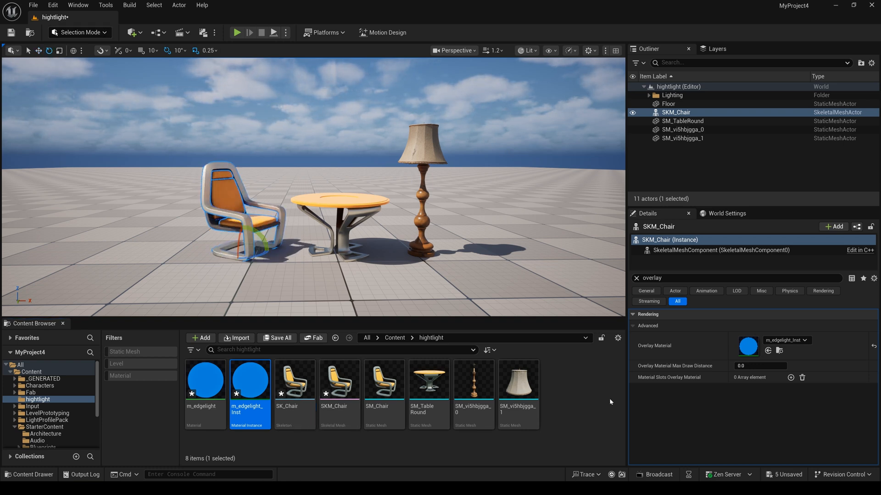
Open m_edgelight_Inst, raise edge to ~1.16 and intensity to ~2.73, and open its colour swatch
double_click(250, 379)
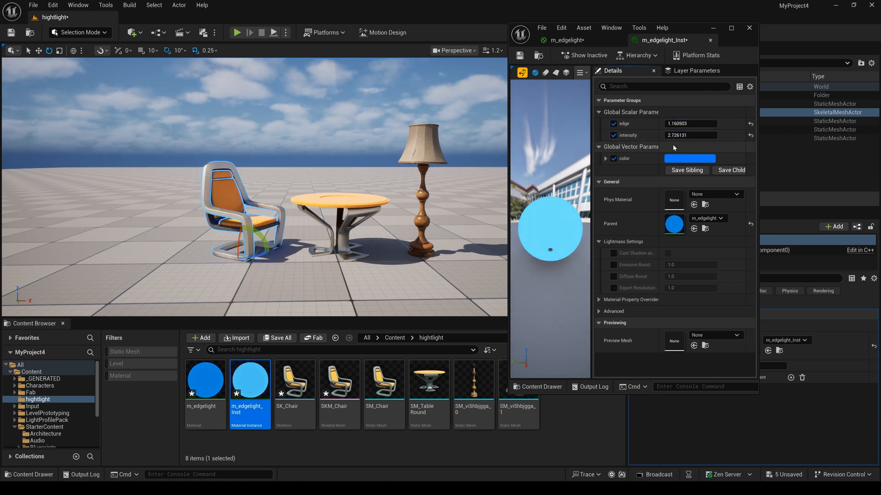
left_click(690, 158)
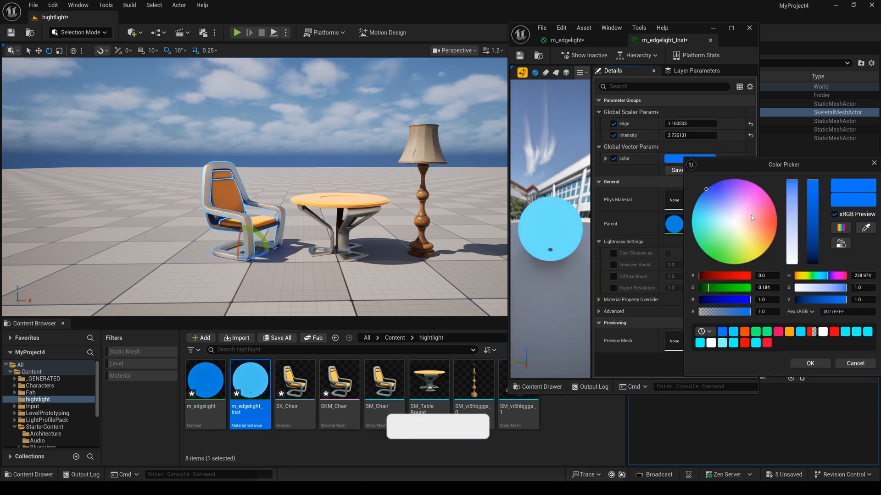